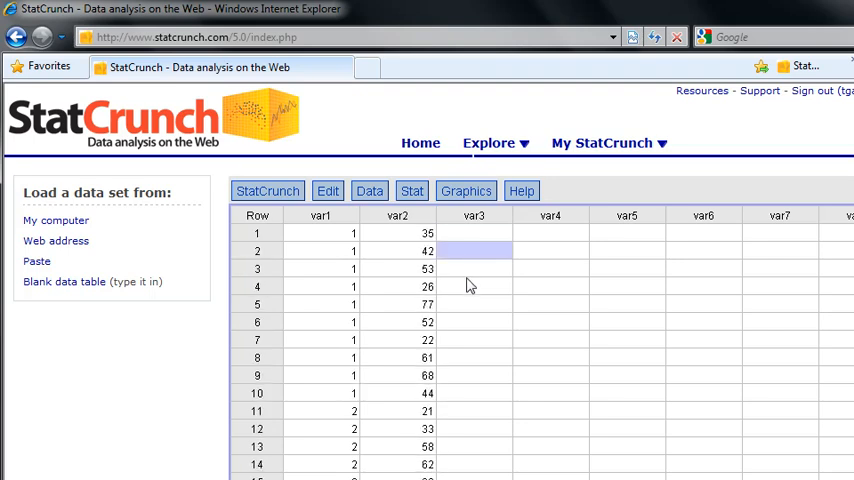
Start saving the var1/var2 data table to the My Data folder from the Data menu.
left_click(472, 232)
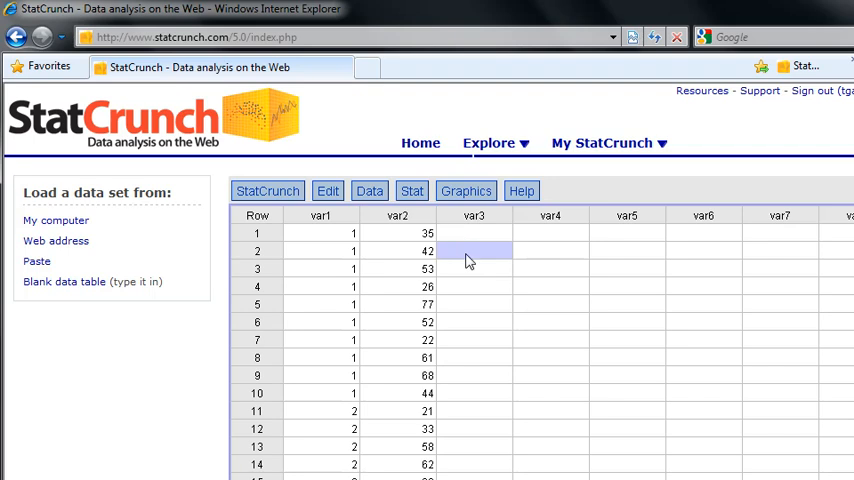
mouse_move(492, 280)
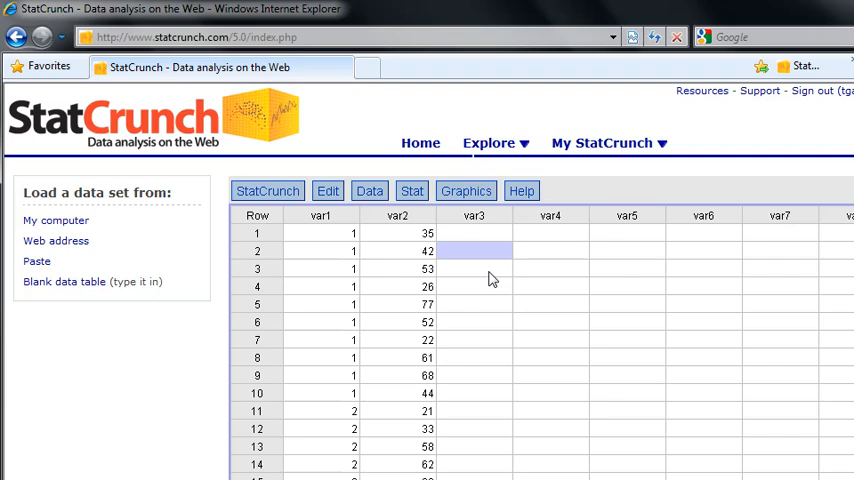
mouse_move(372, 260)
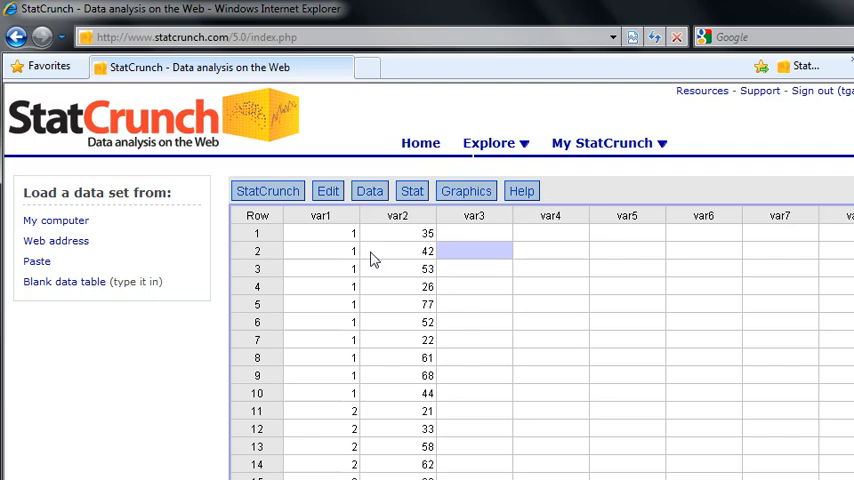
left_click(368, 192)
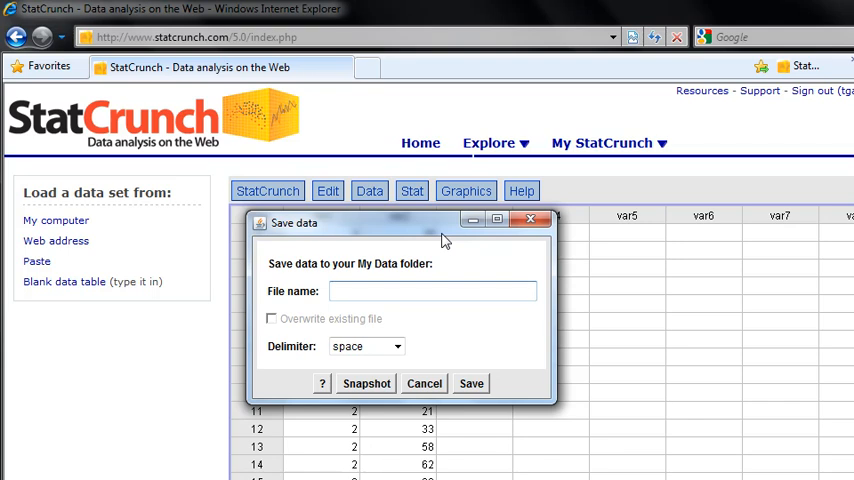
Save the table to My Data as 'SC Screencast Test' and acknowledge the success message.
left_click(432, 292)
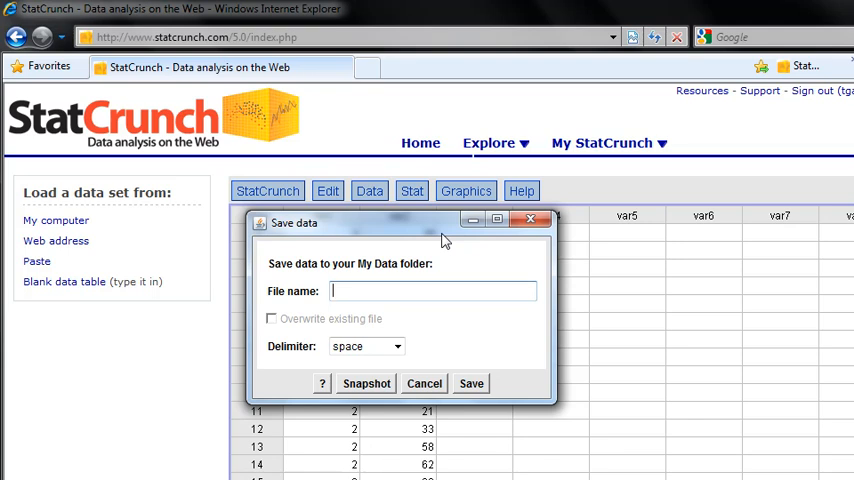
type("SC")
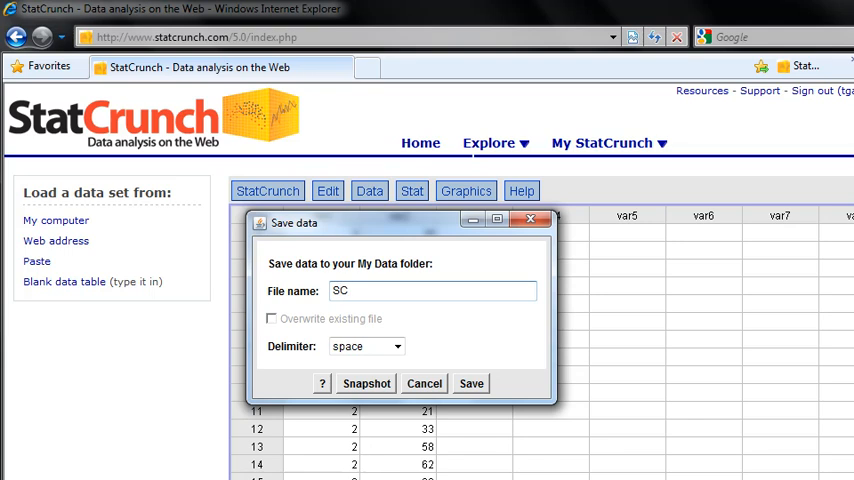
type("Screencast")
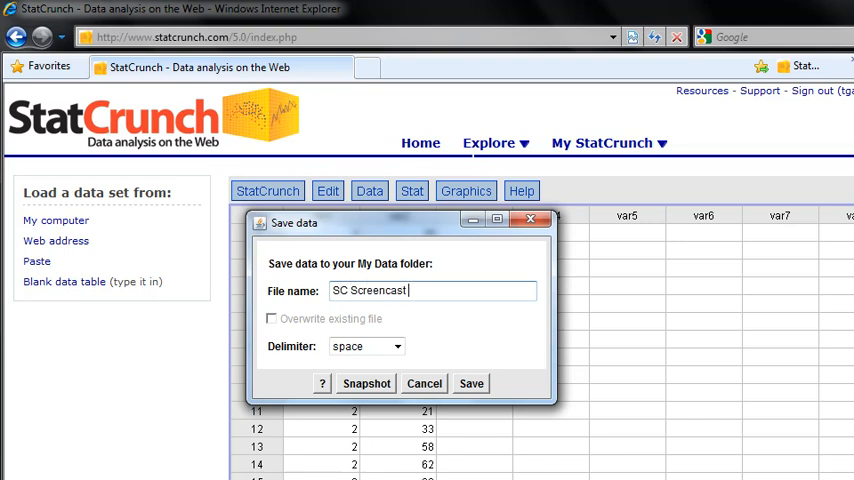
type("Test")
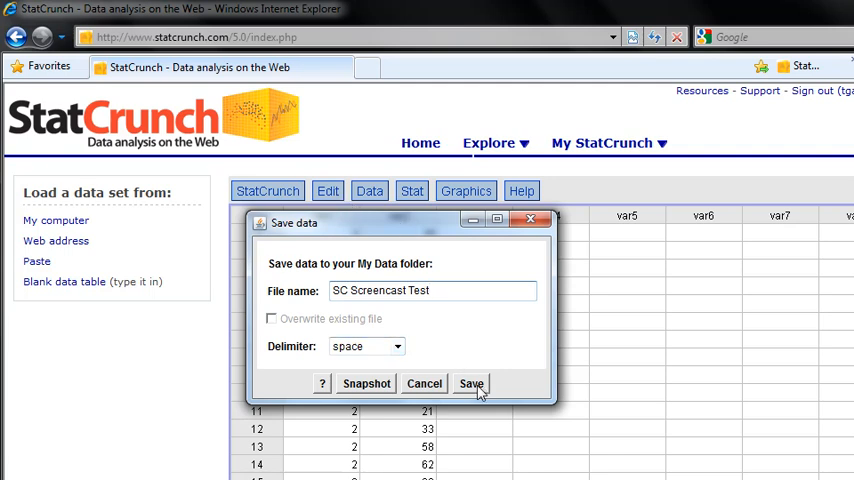
left_click(470, 384)
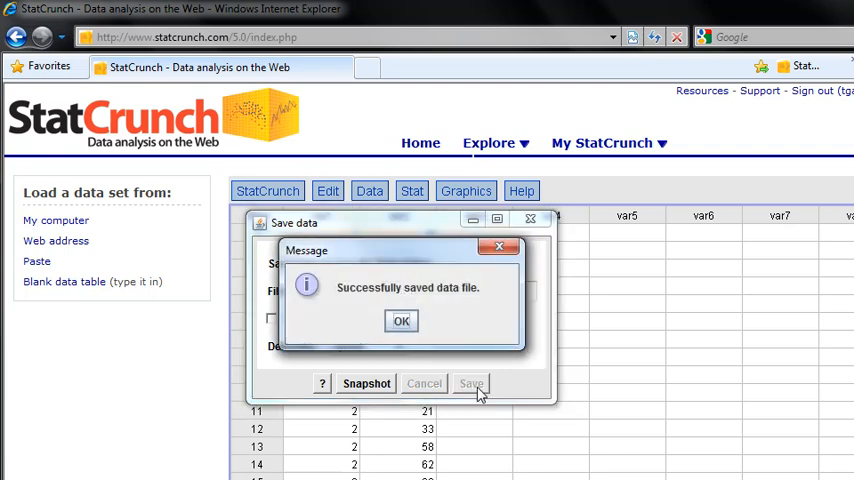
left_click(400, 320)
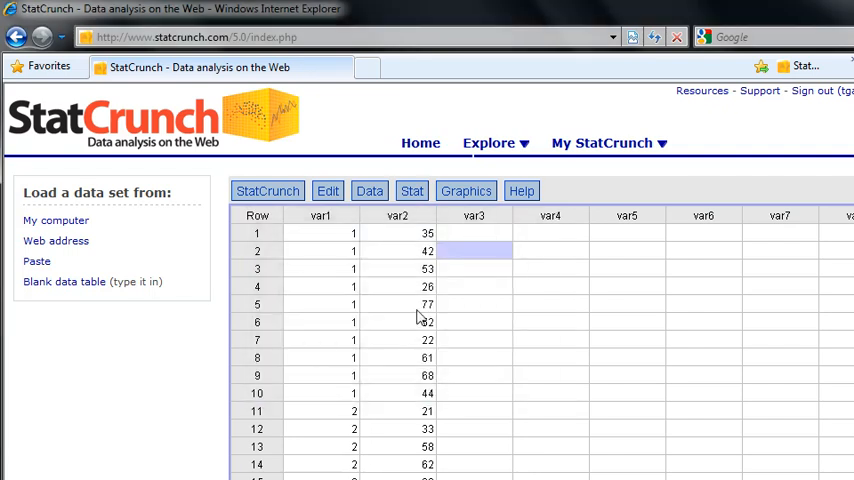
mouse_move(390, 262)
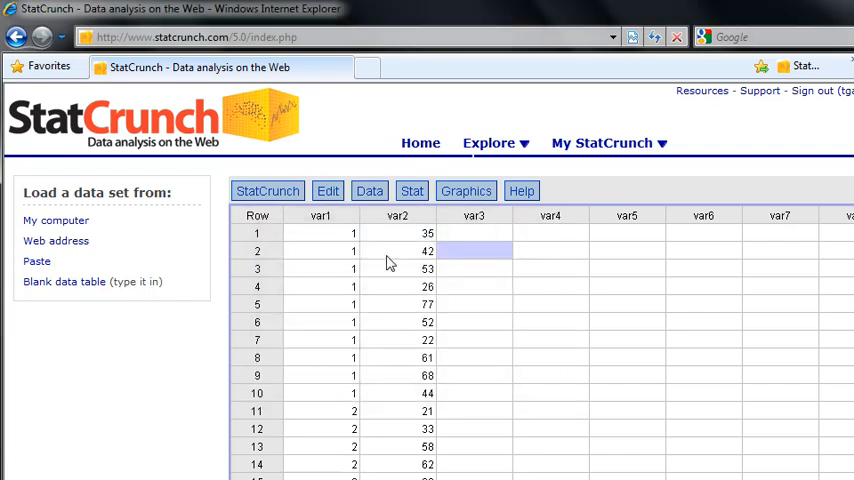
Browse the sample data sets list, then go to the My StatCrunch account page.
left_click(368, 190)
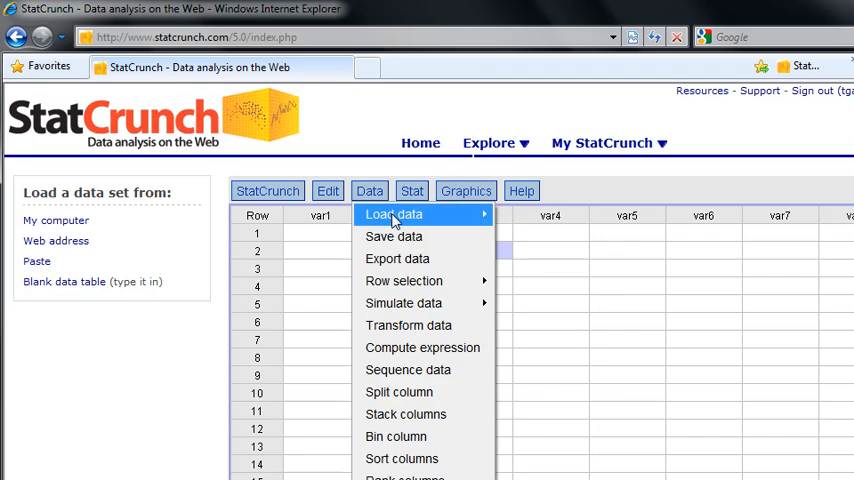
mouse_move(394, 214)
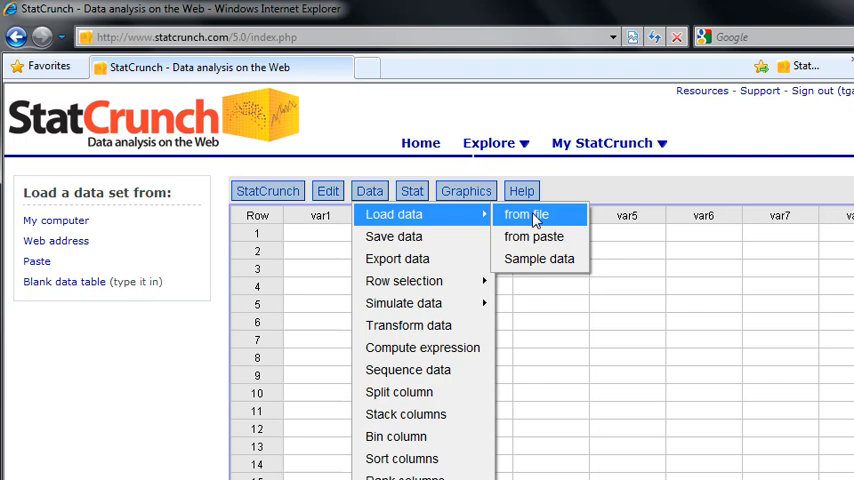
mouse_move(534, 236)
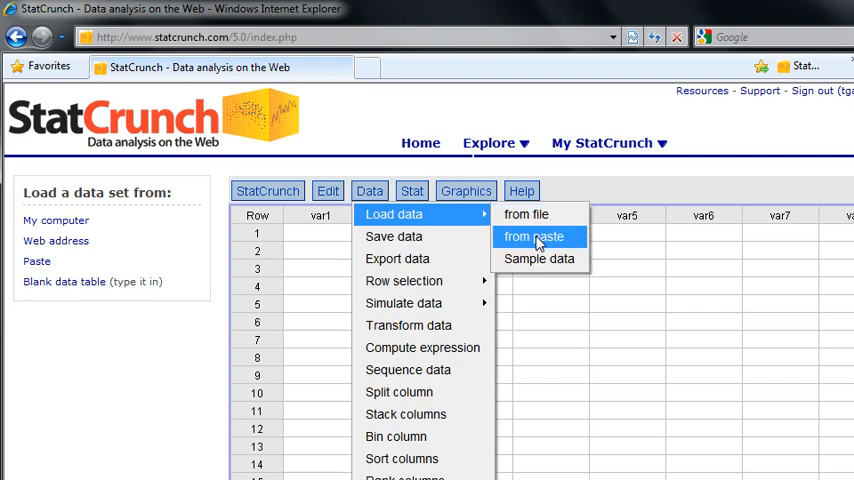
left_click(536, 236)
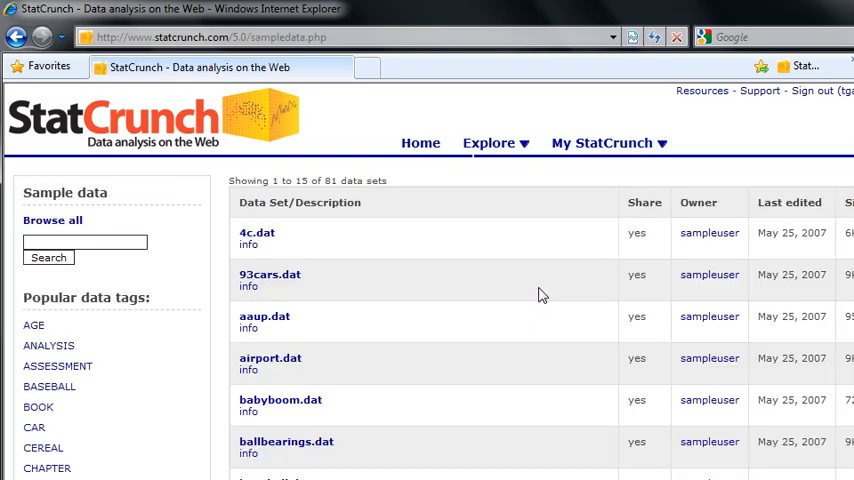
mouse_move(612, 194)
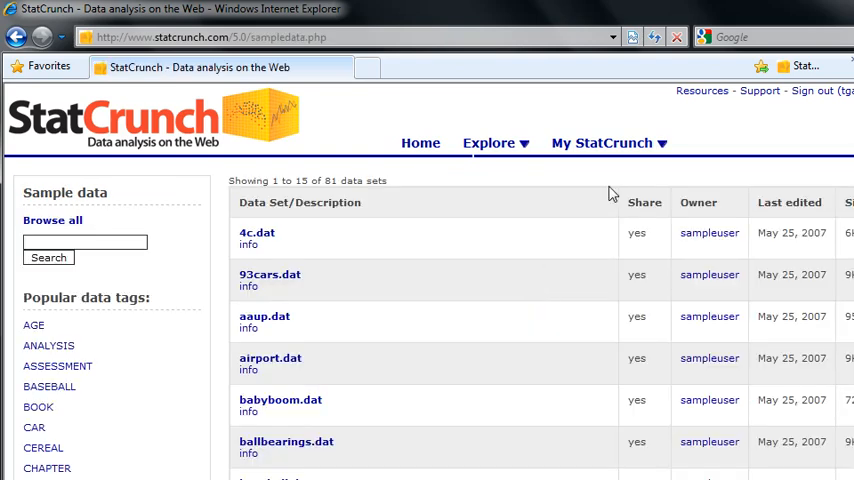
left_click(600, 144)
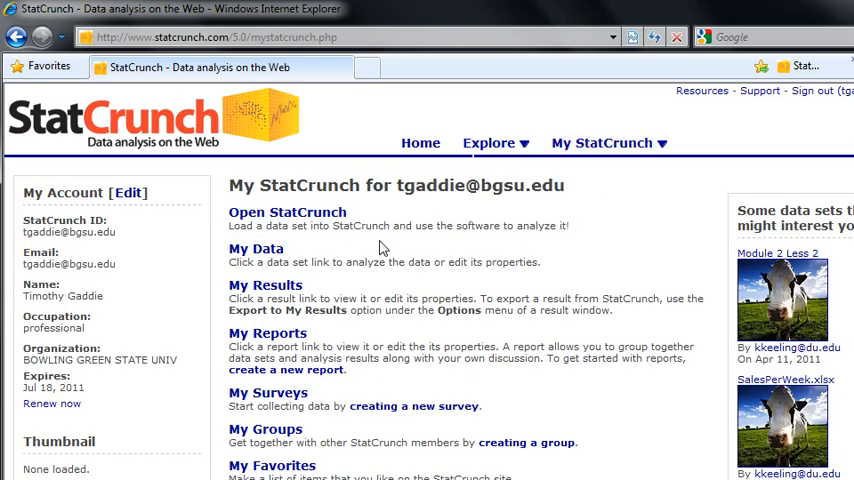
mouse_move(256, 248)
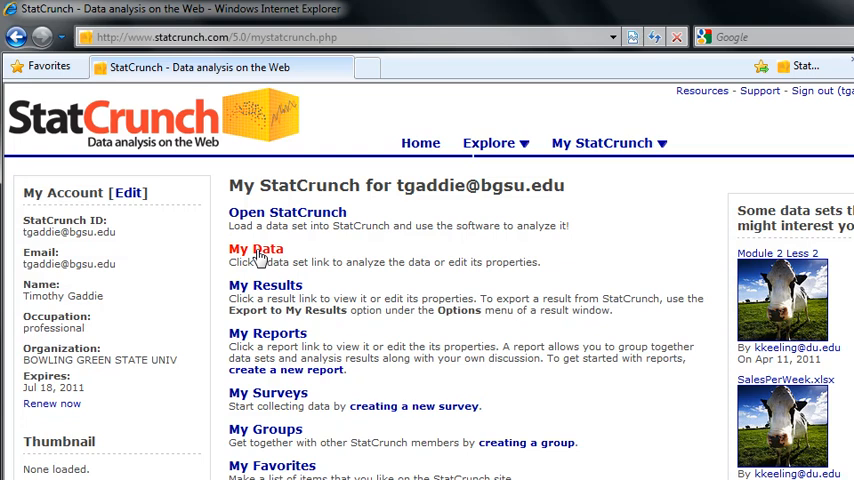
Show the My Data list with 'SC Screencast Test' as the most recent data set.
left_click(256, 248)
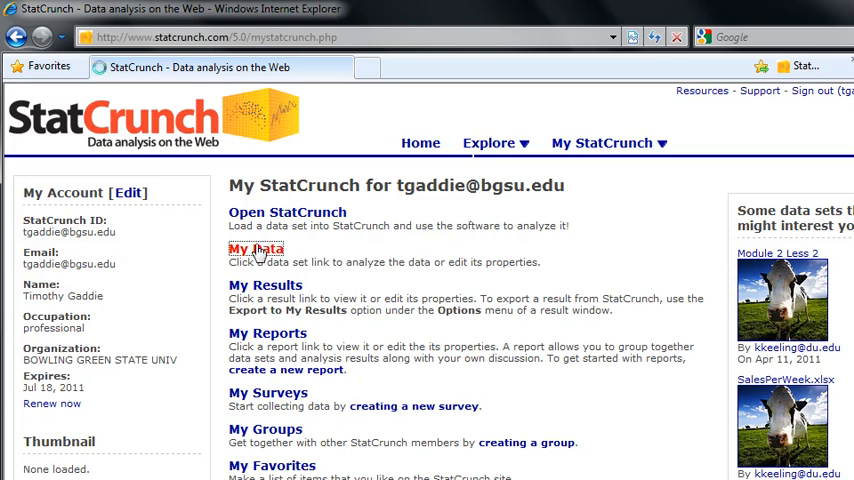
left_click(256, 250)
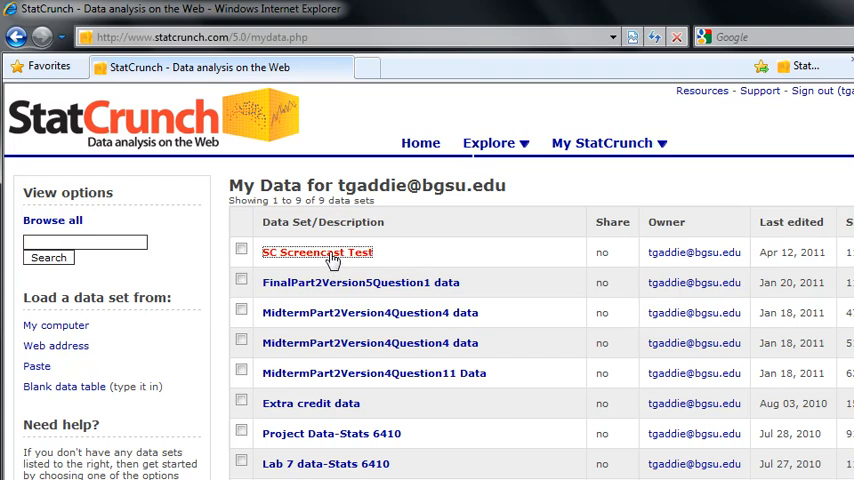
Reopen the 'SC Screencast Test' data set showing its var1 and var2 values.
left_click(316, 252)
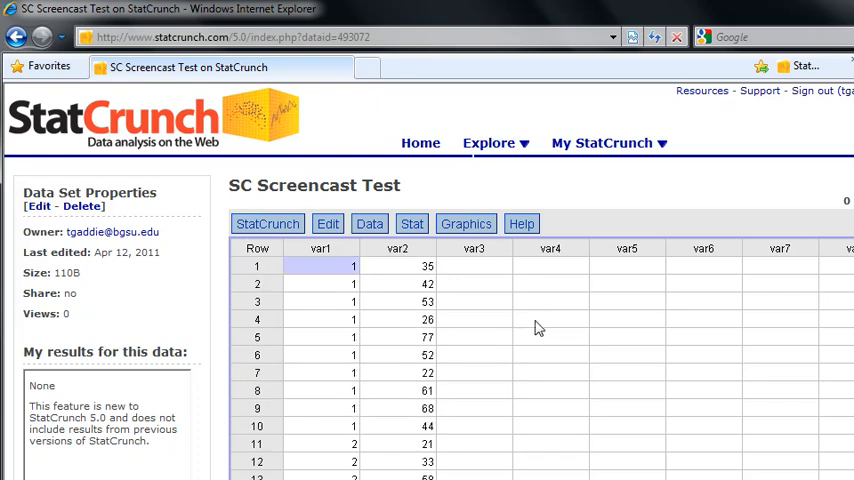
mouse_move(600, 194)
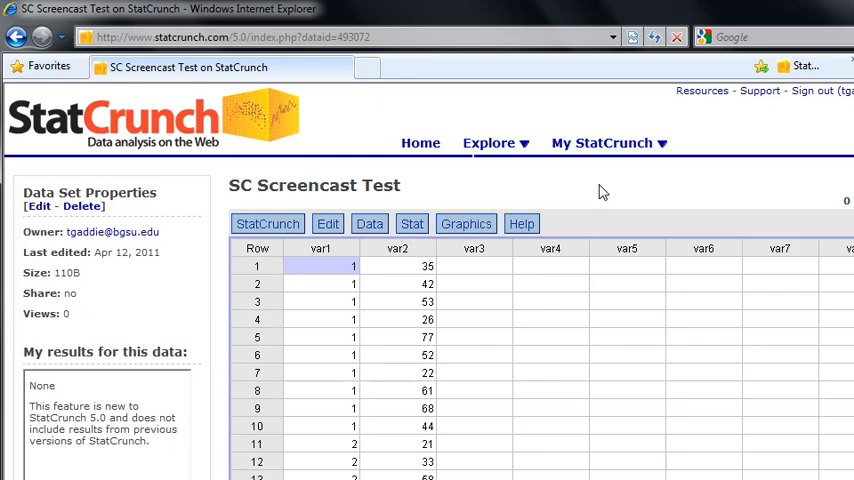
mouse_move(484, 316)
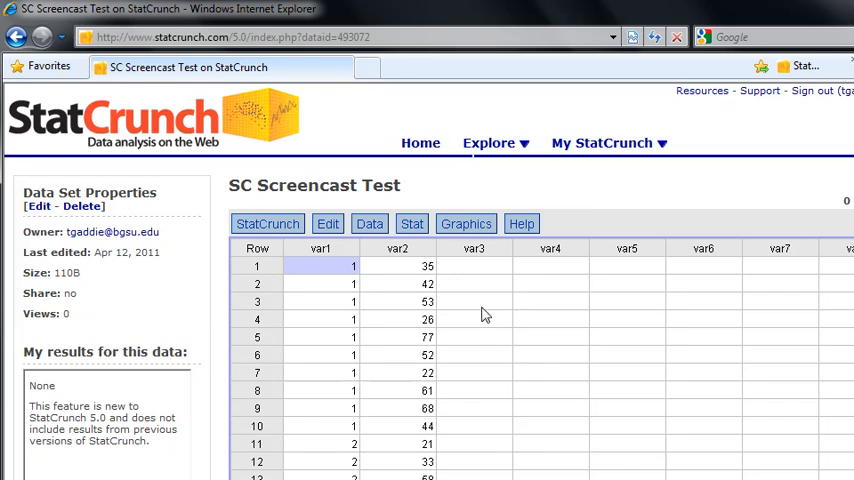